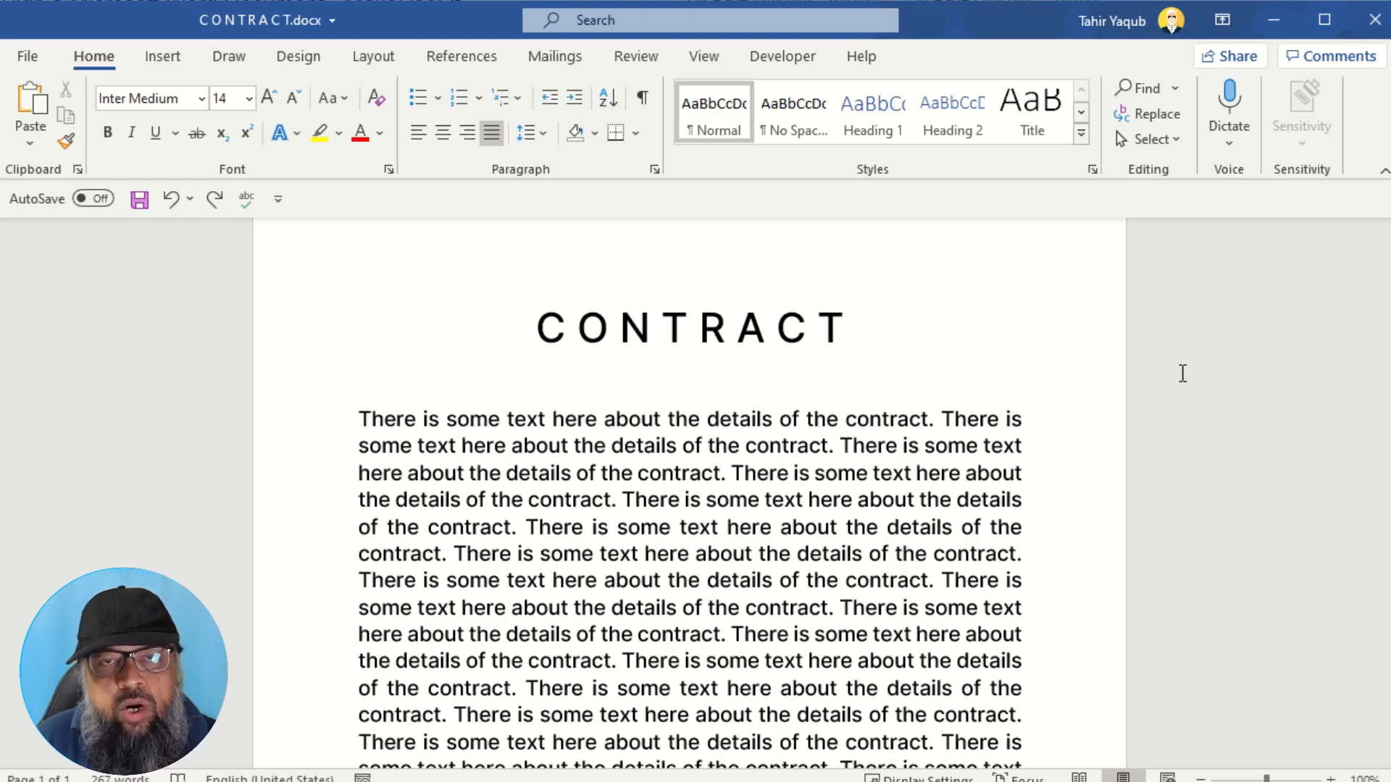
pyautogui.moveTo(1104, 325)
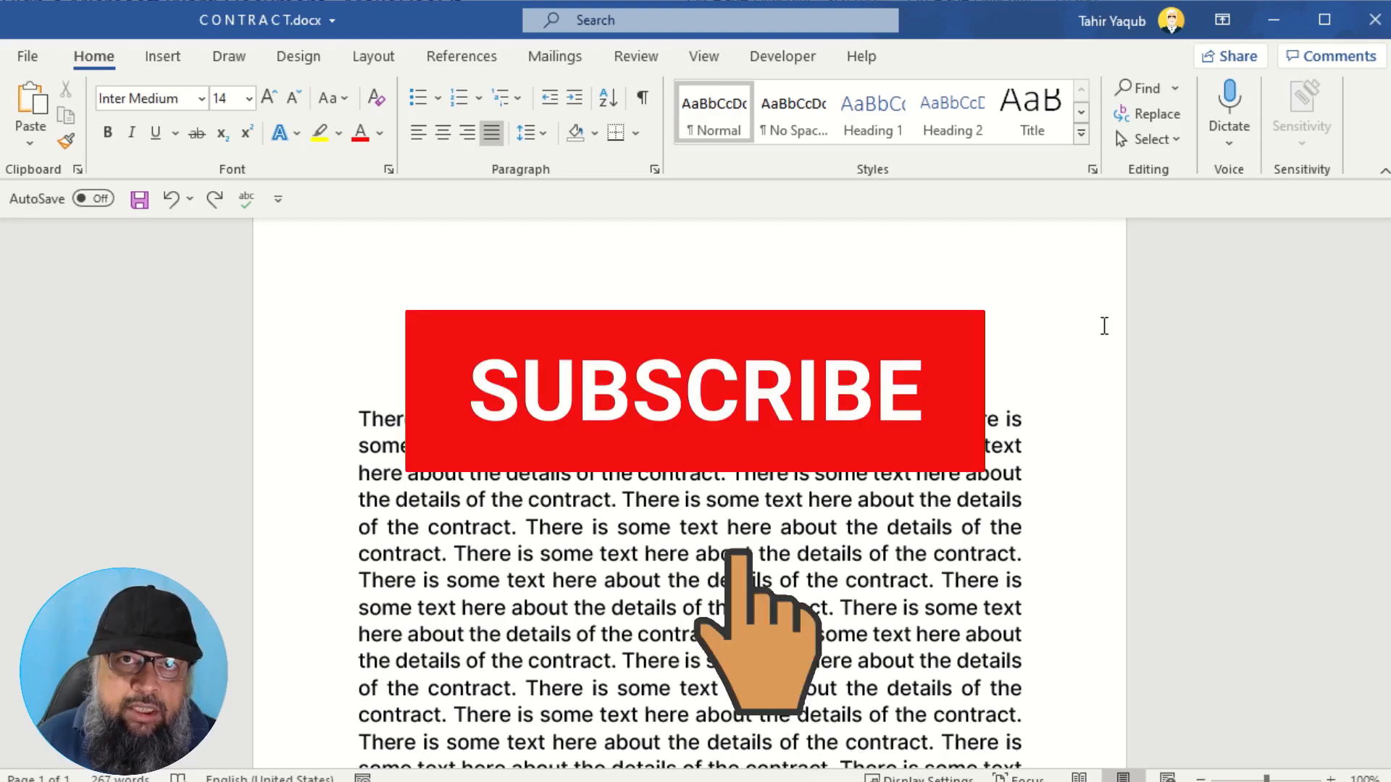
# Step: Scroll to the contract's end, showing the two Name lines and two Signature fields
pyautogui.click(693, 392)
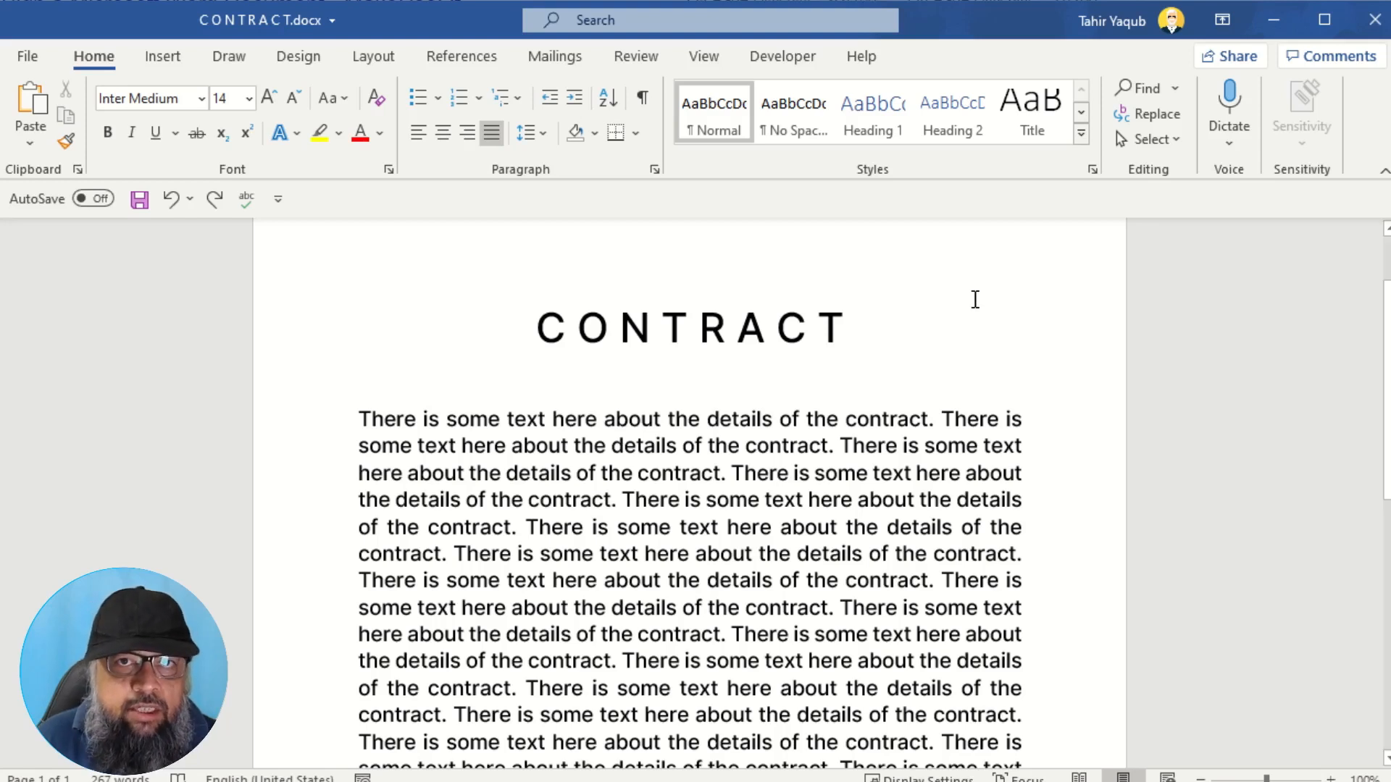
pyautogui.moveTo(985, 322)
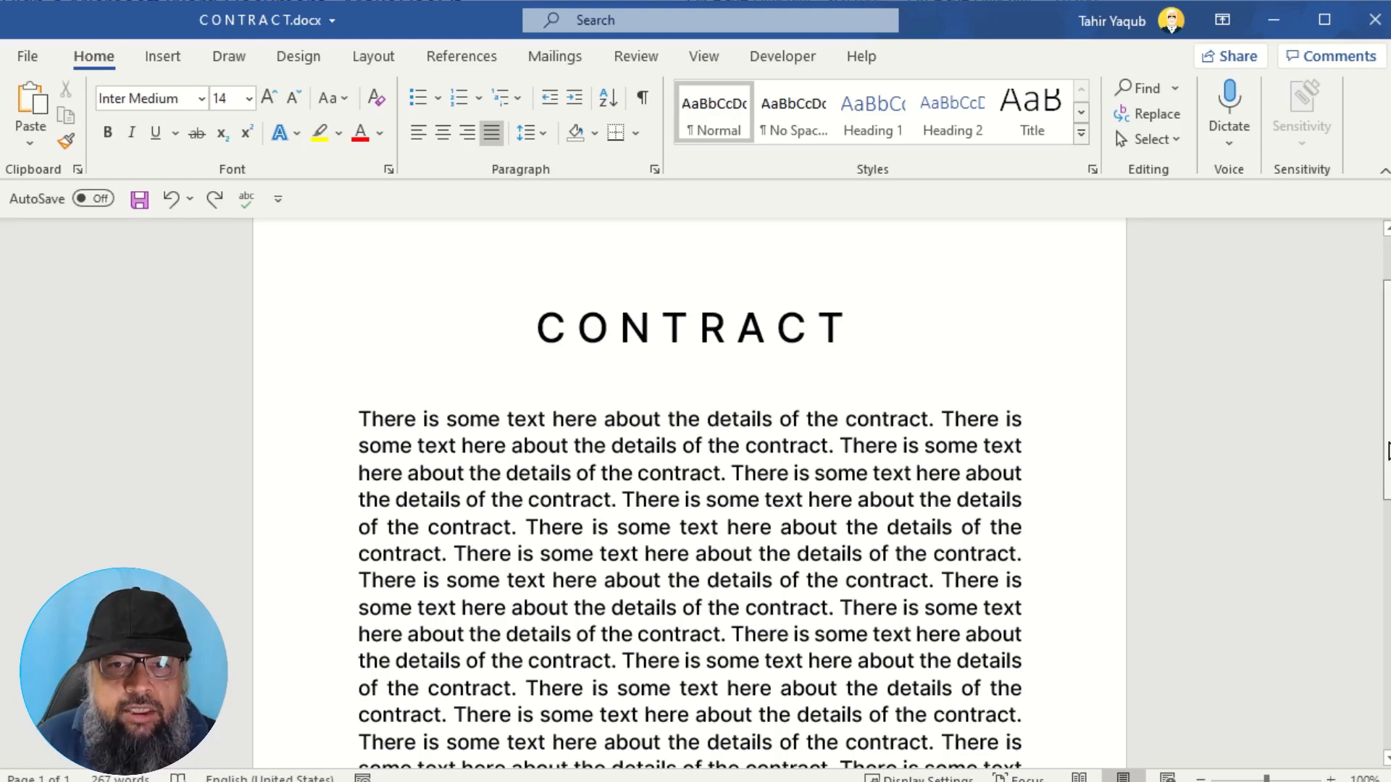
pyautogui.scroll(-3)
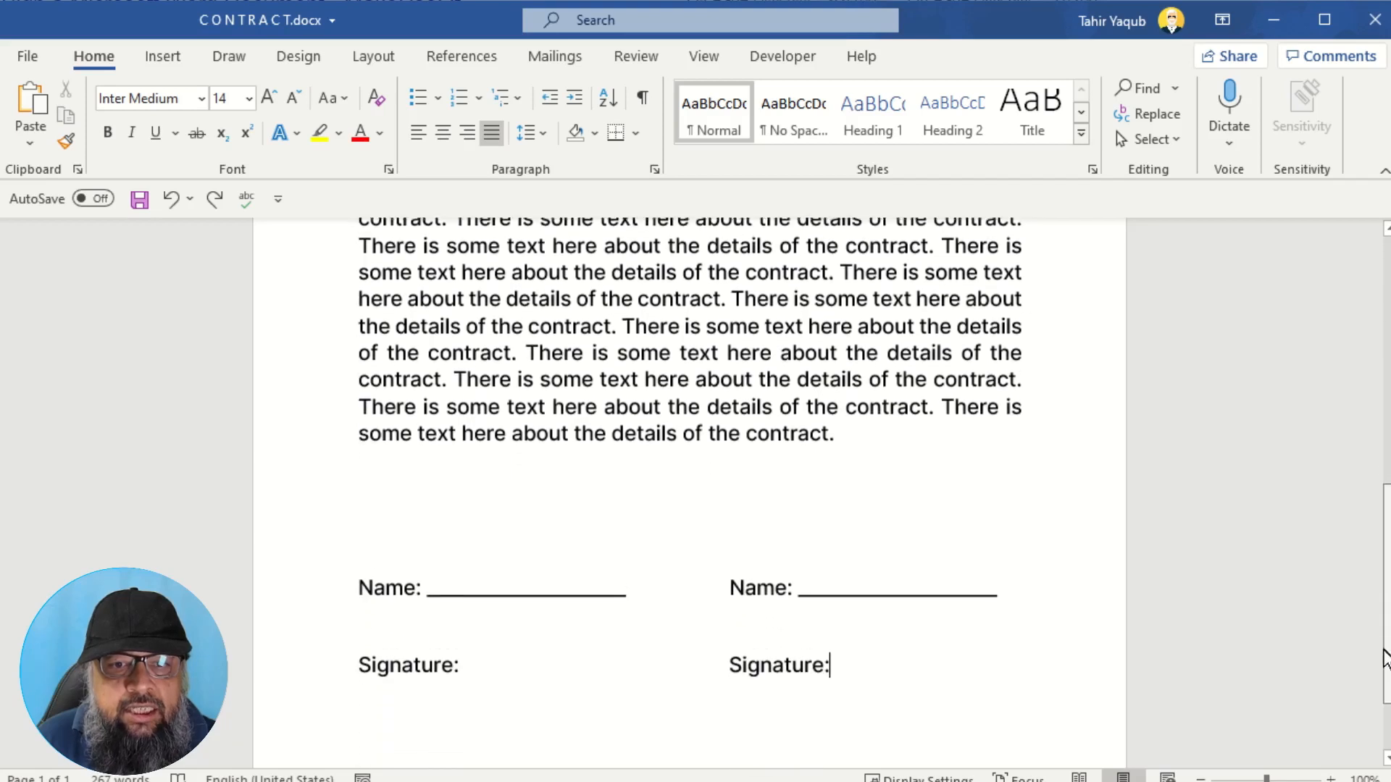
pyautogui.scroll(-3)
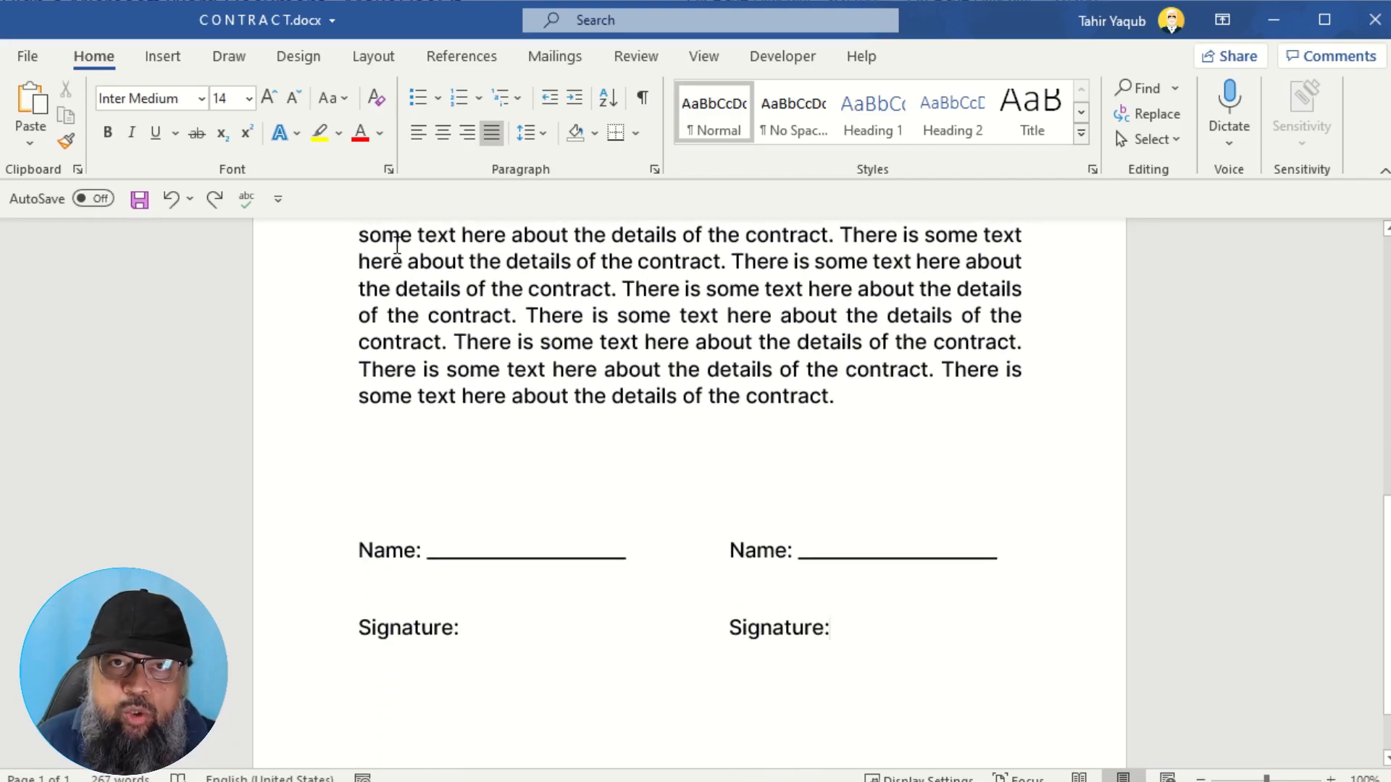
pyautogui.click(829, 627)
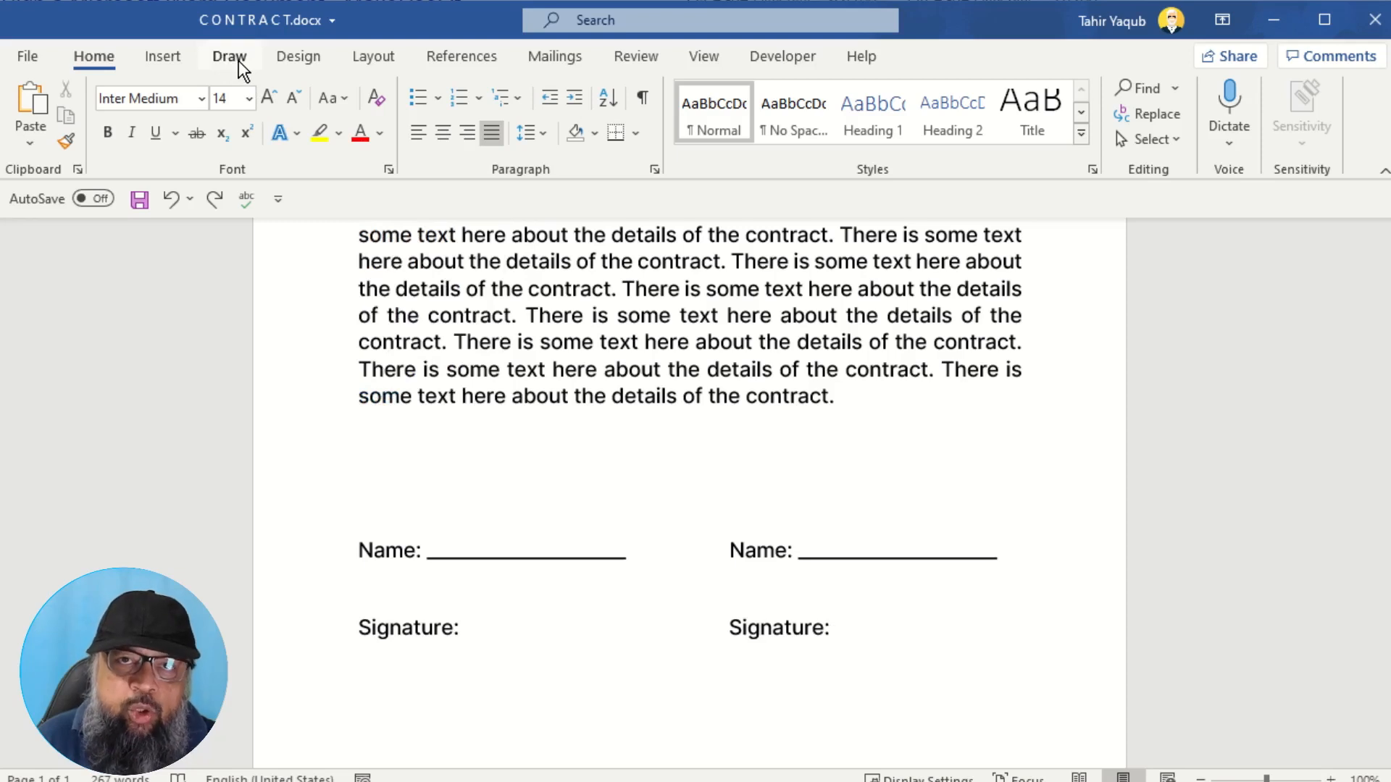
pyautogui.click(830, 627)
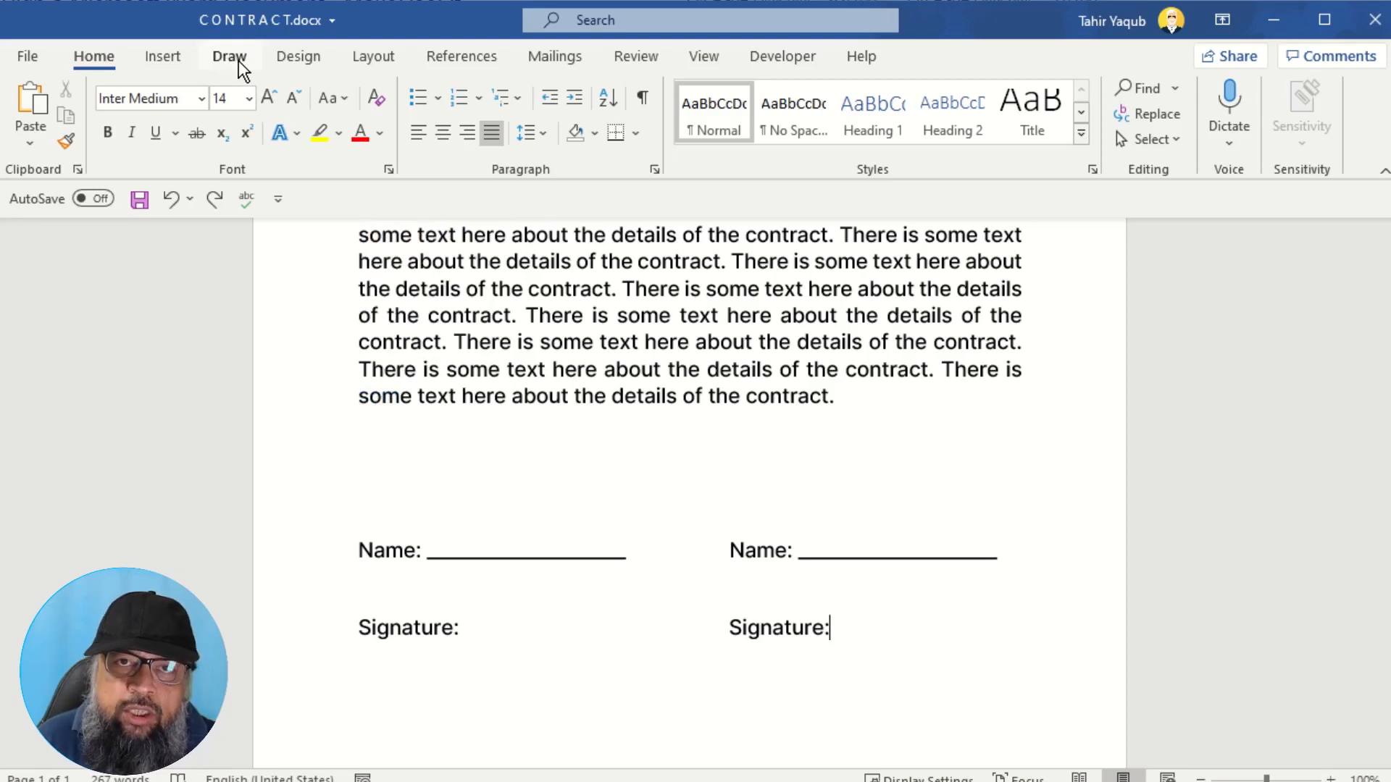
pyautogui.moveTo(46, 66)
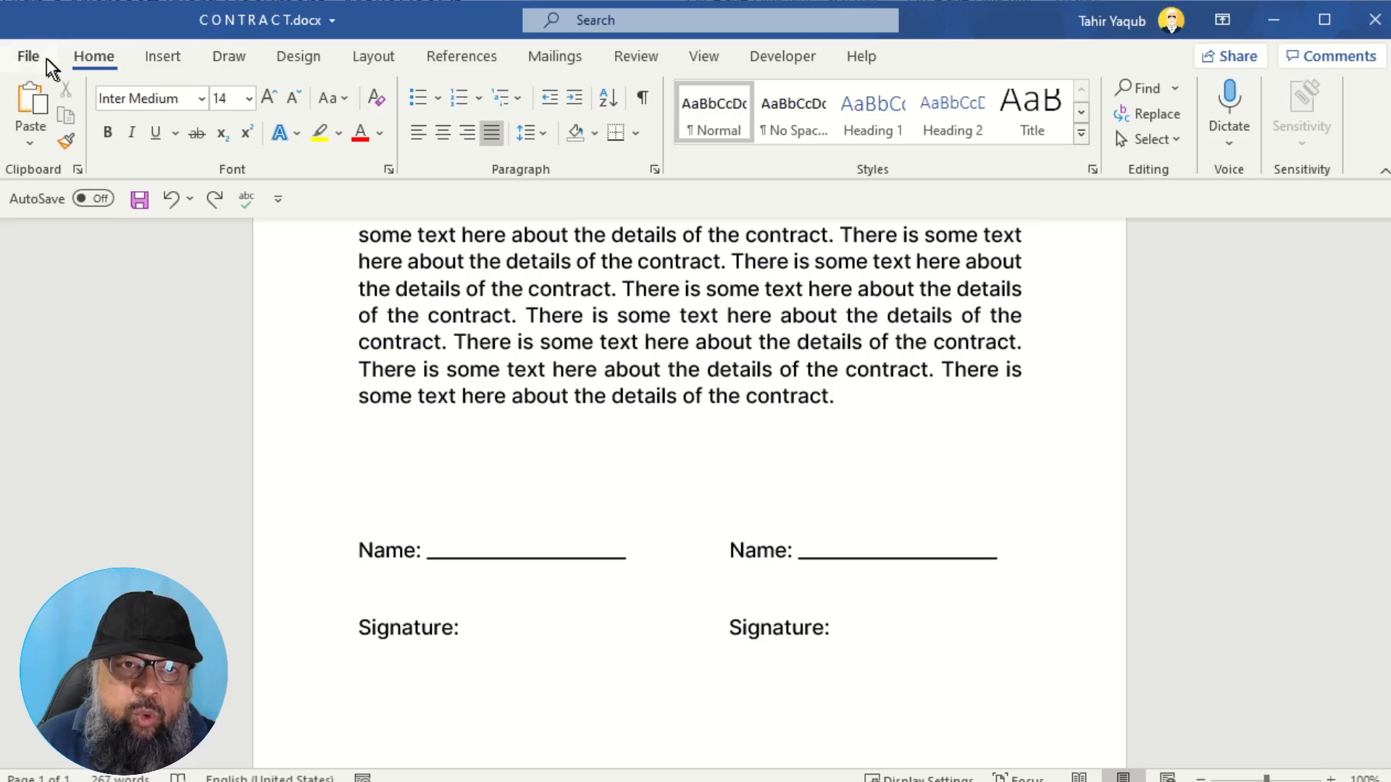
pyautogui.click(829, 628)
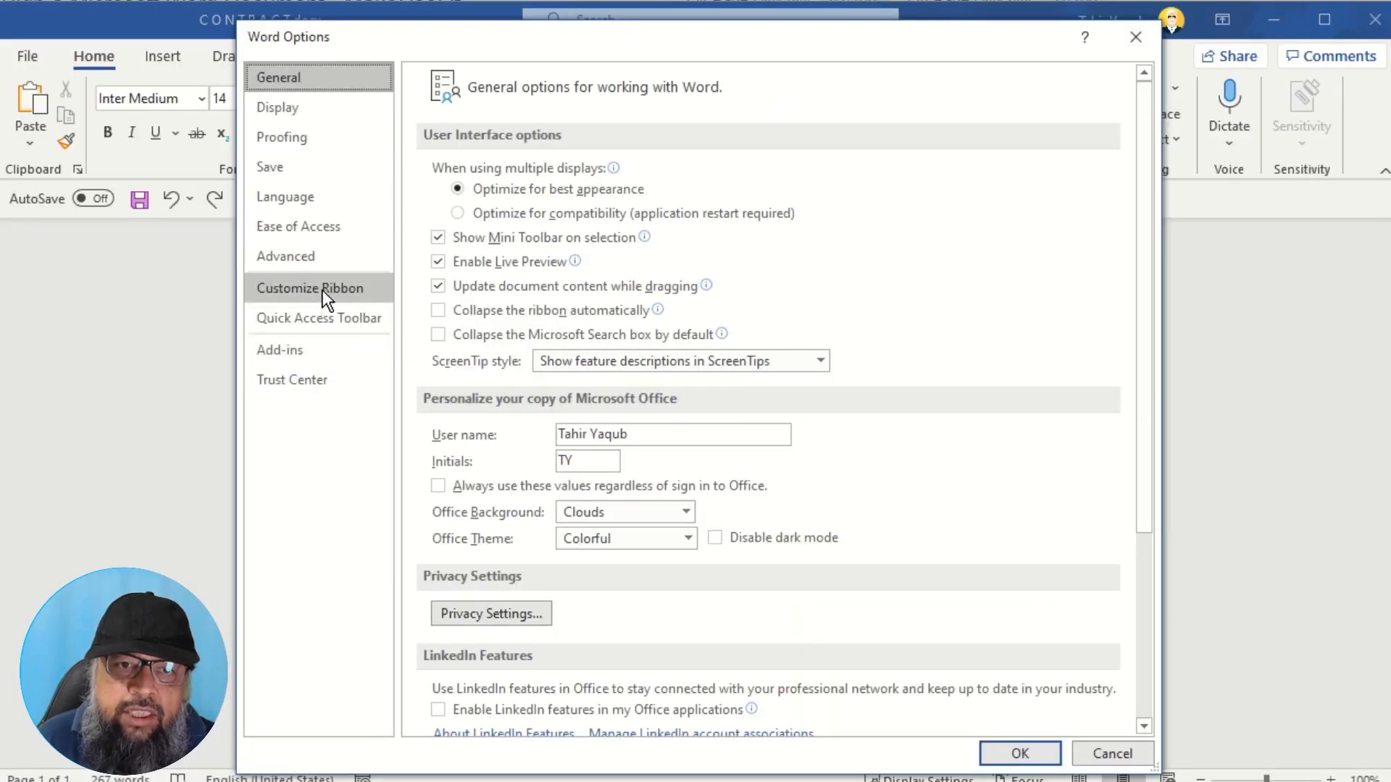
pyautogui.click(308, 287)
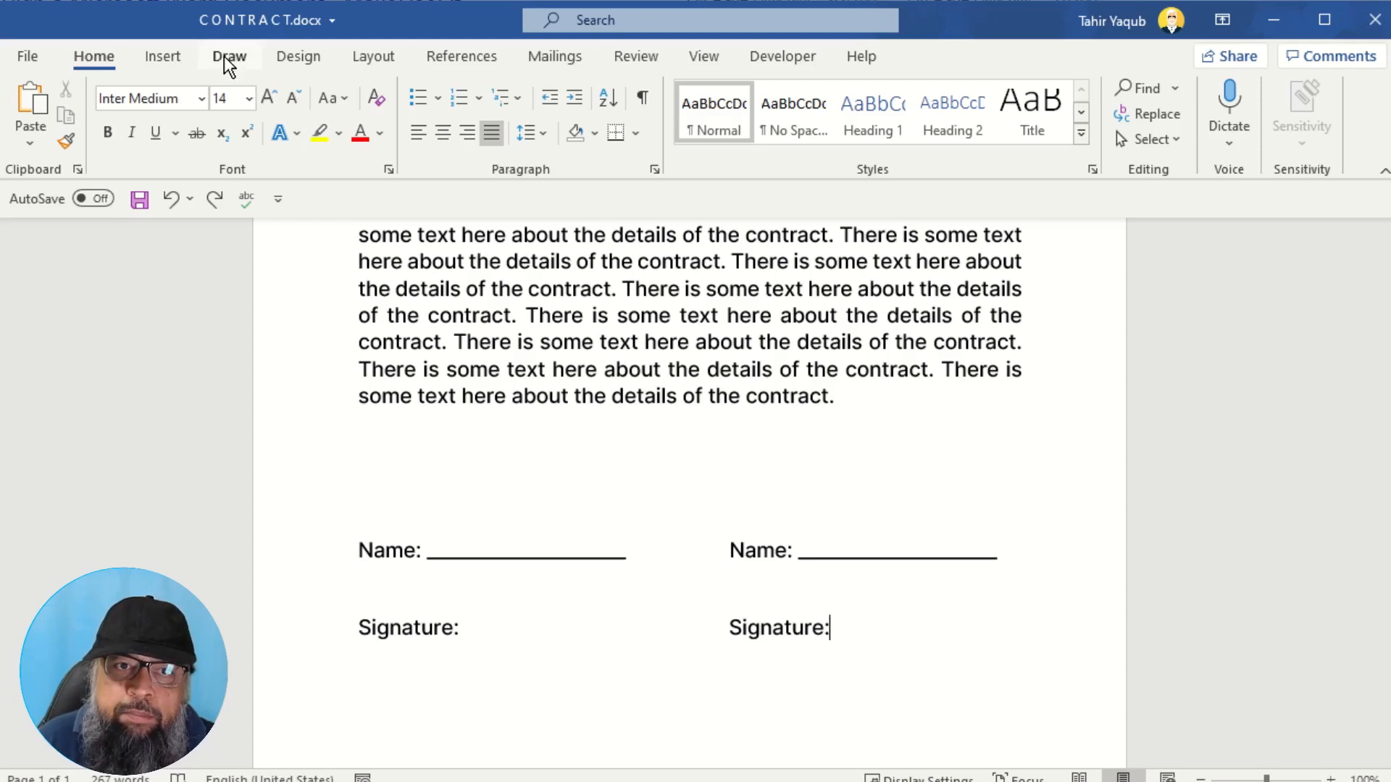
# Step: Activate the Draw tools and choose the black 2 mm pen for inking
pyautogui.click(229, 56)
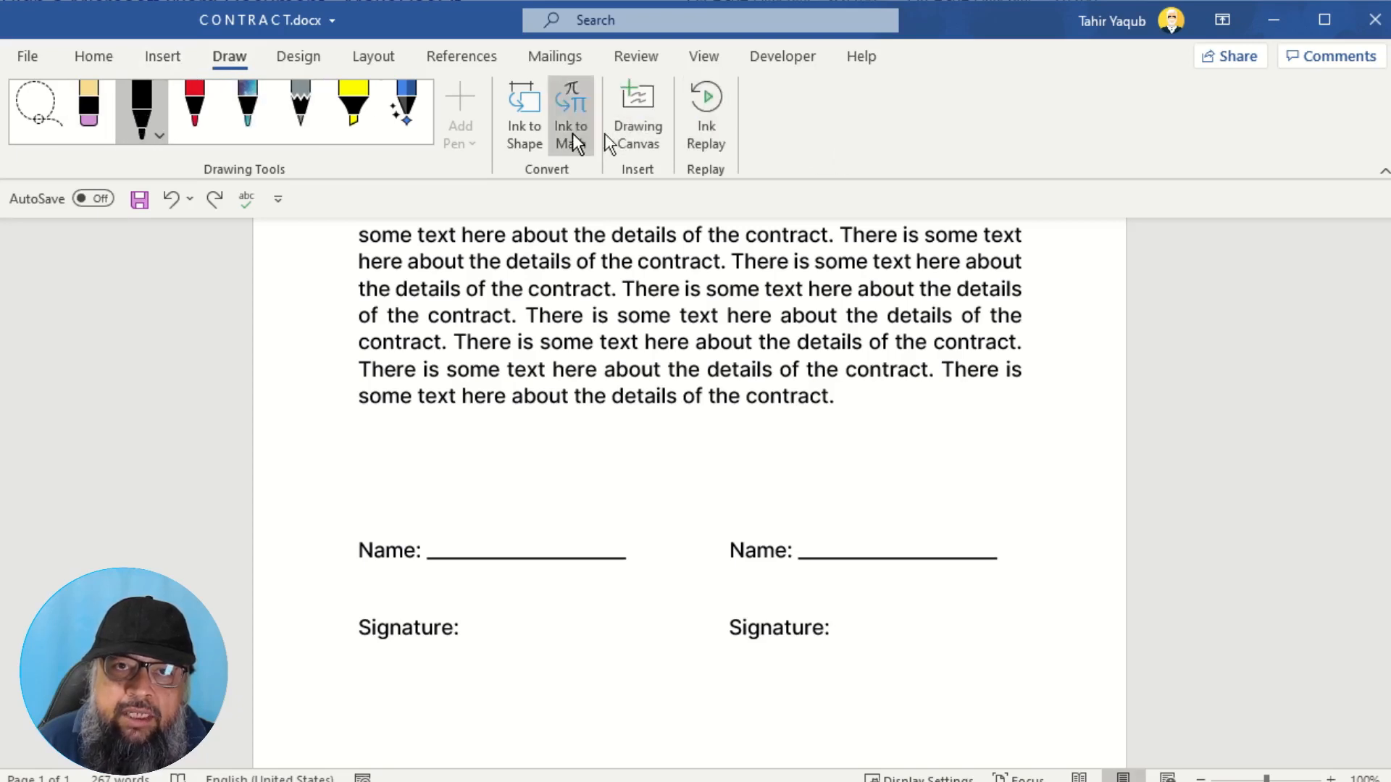
pyautogui.click(830, 628)
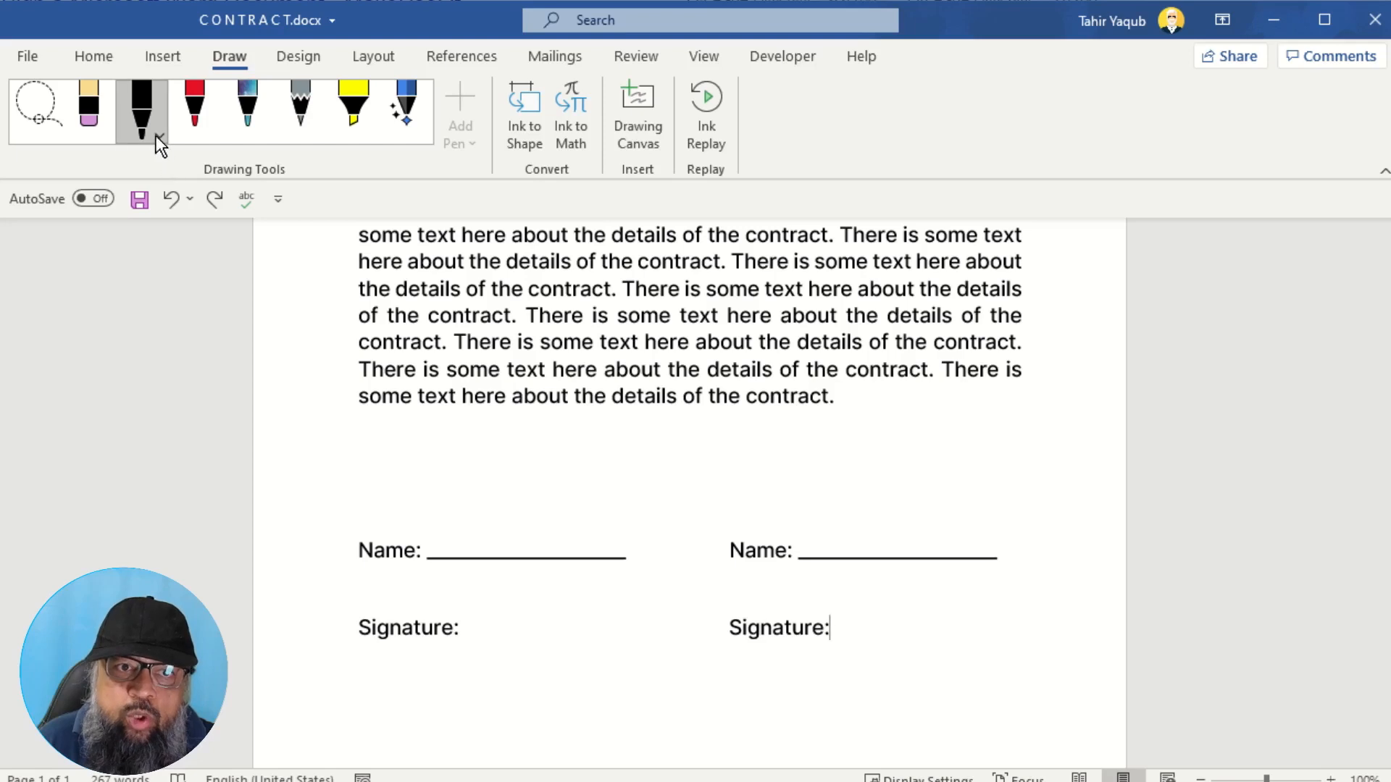
pyautogui.moveTo(140, 111)
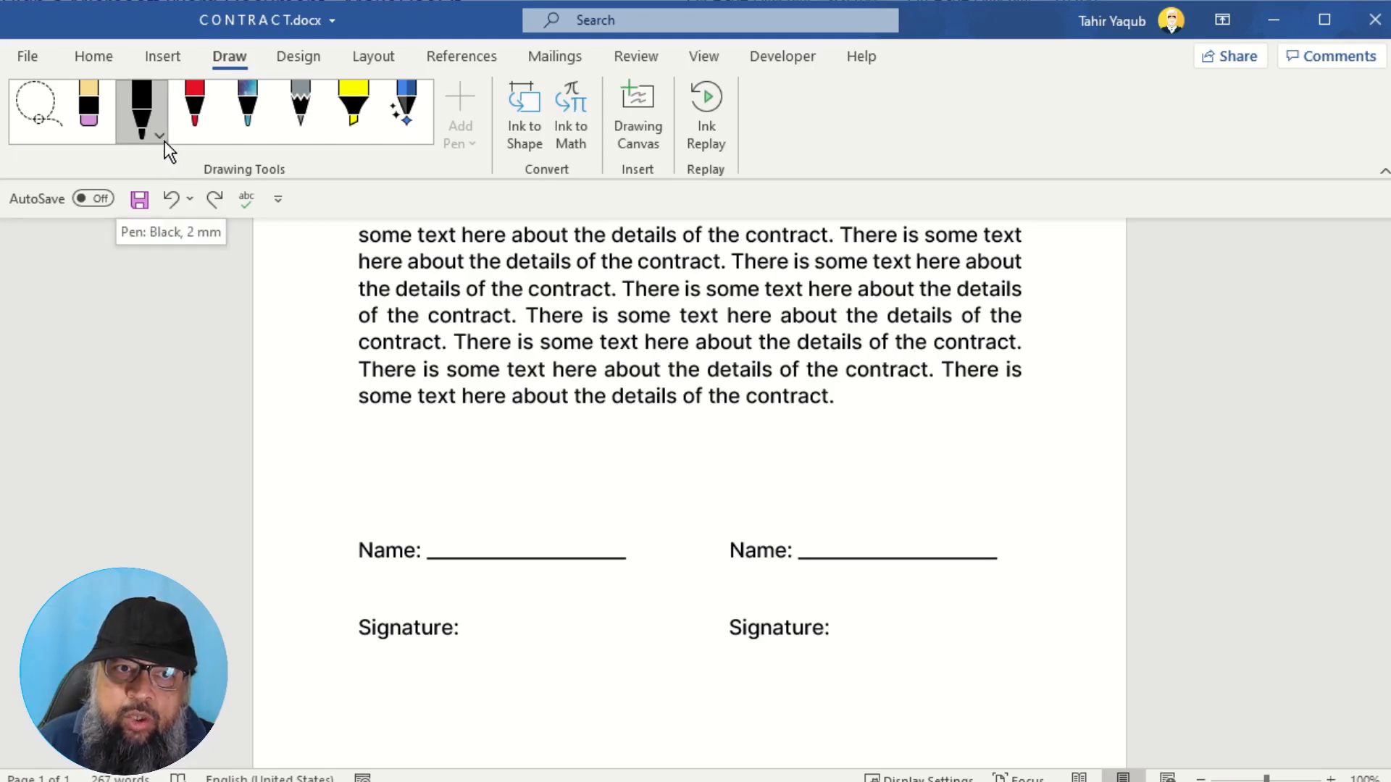
pyautogui.click(158, 136)
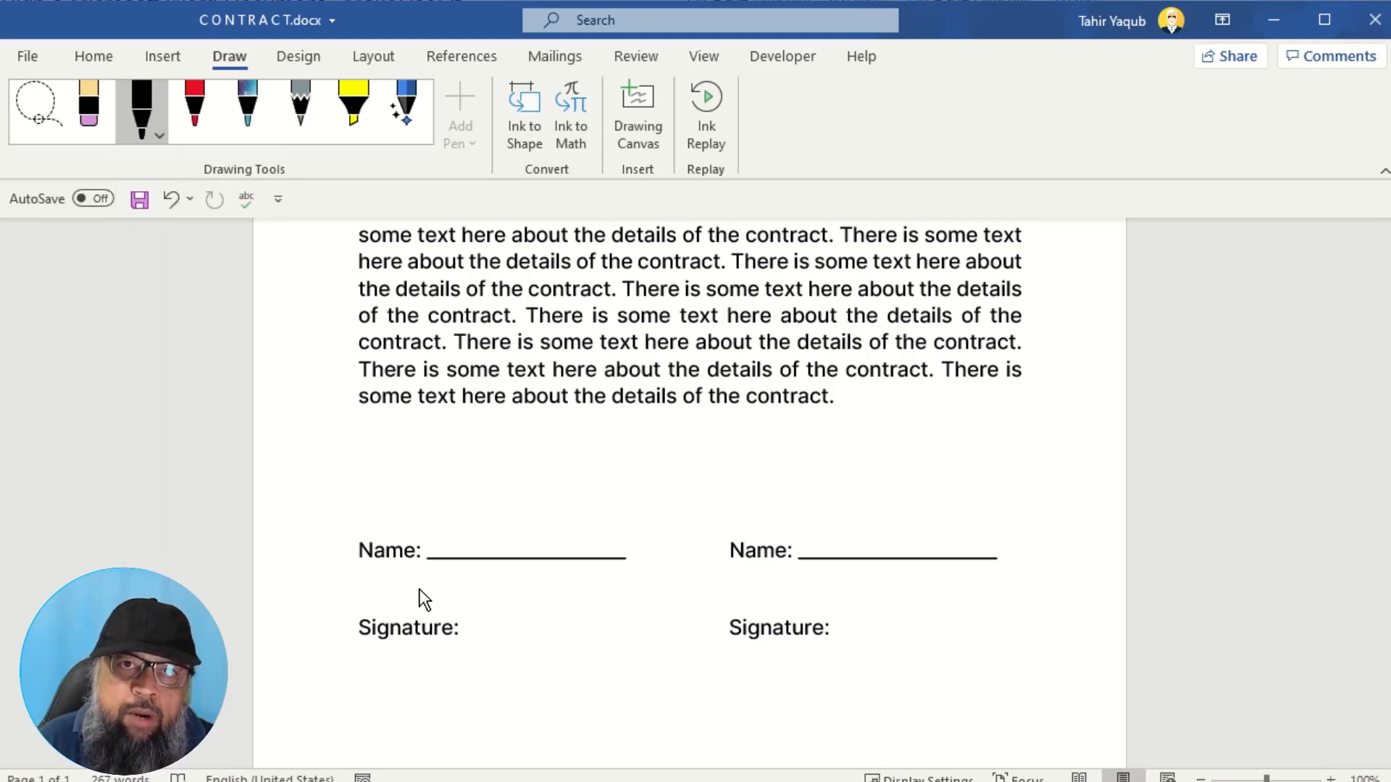
pyautogui.click(831, 627)
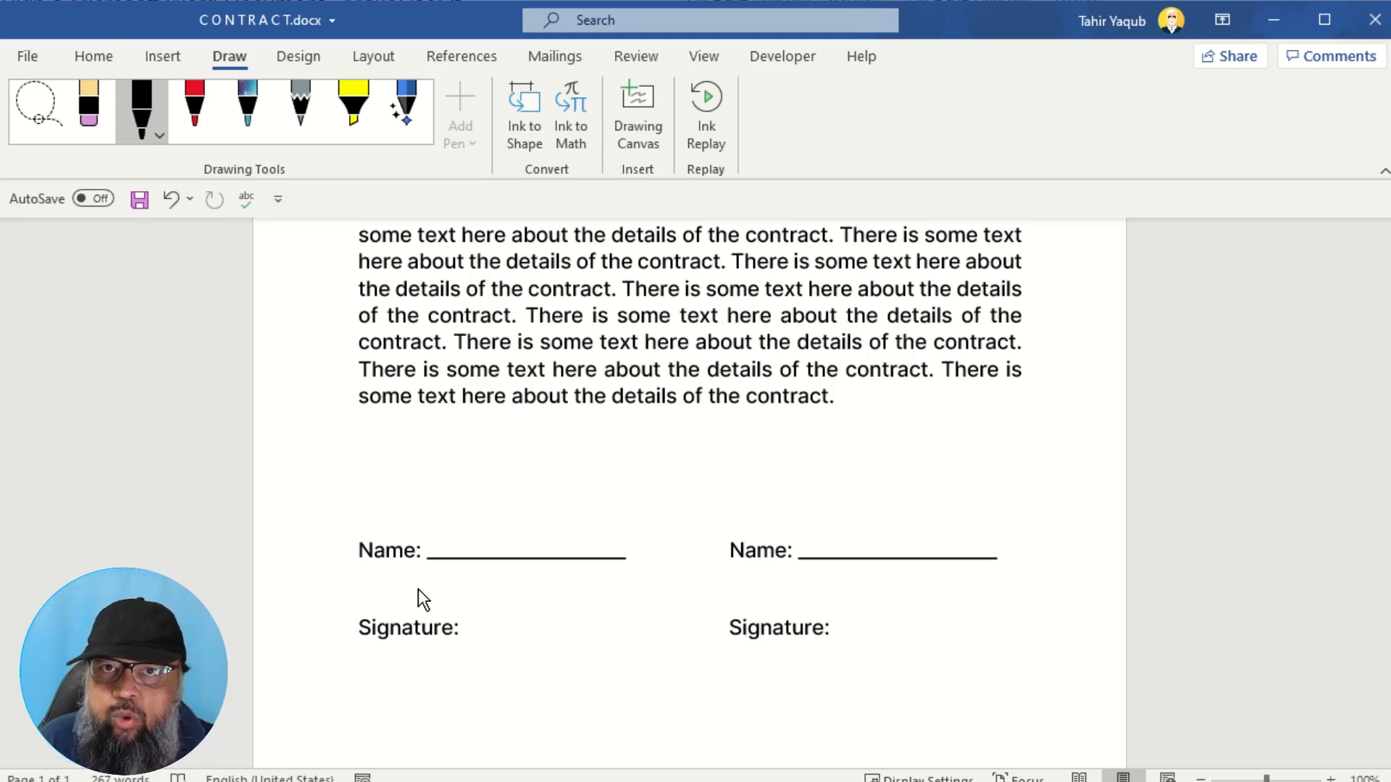
pyautogui.click(829, 627)
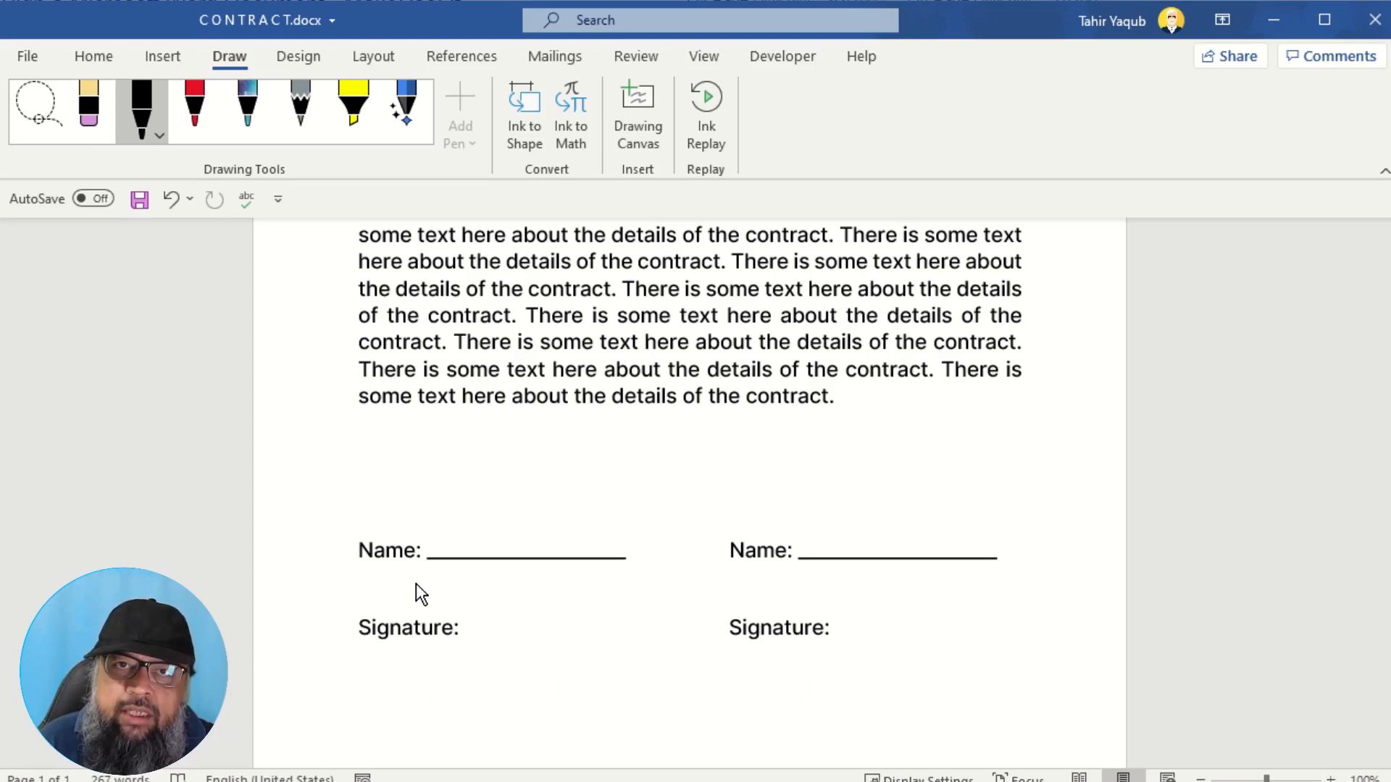
pyautogui.click(830, 627)
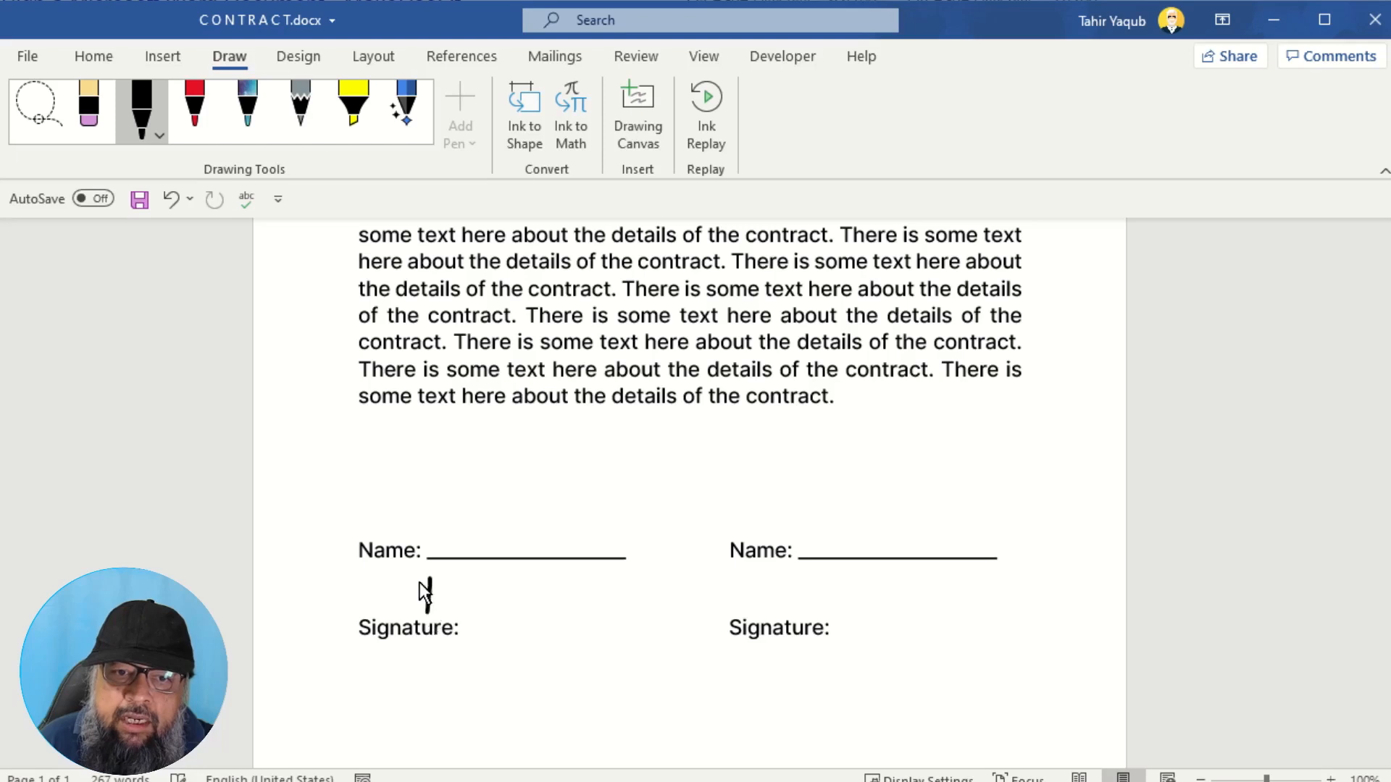
# Step: Write a three-stroke ink signature above the left Signature label
pyautogui.moveTo(407, 585); pyautogui.dragTo(457, 621)
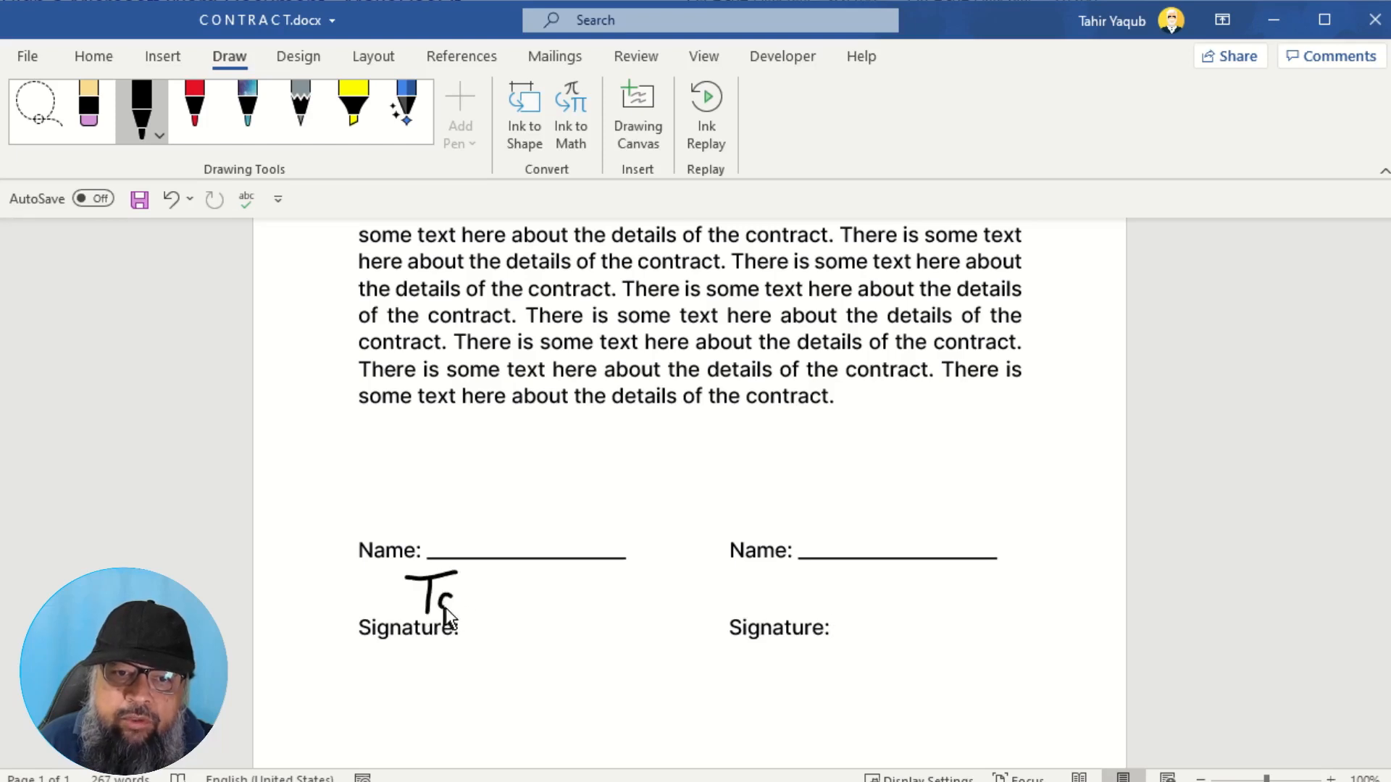
pyautogui.moveTo(443, 612); pyautogui.dragTo(497, 603)
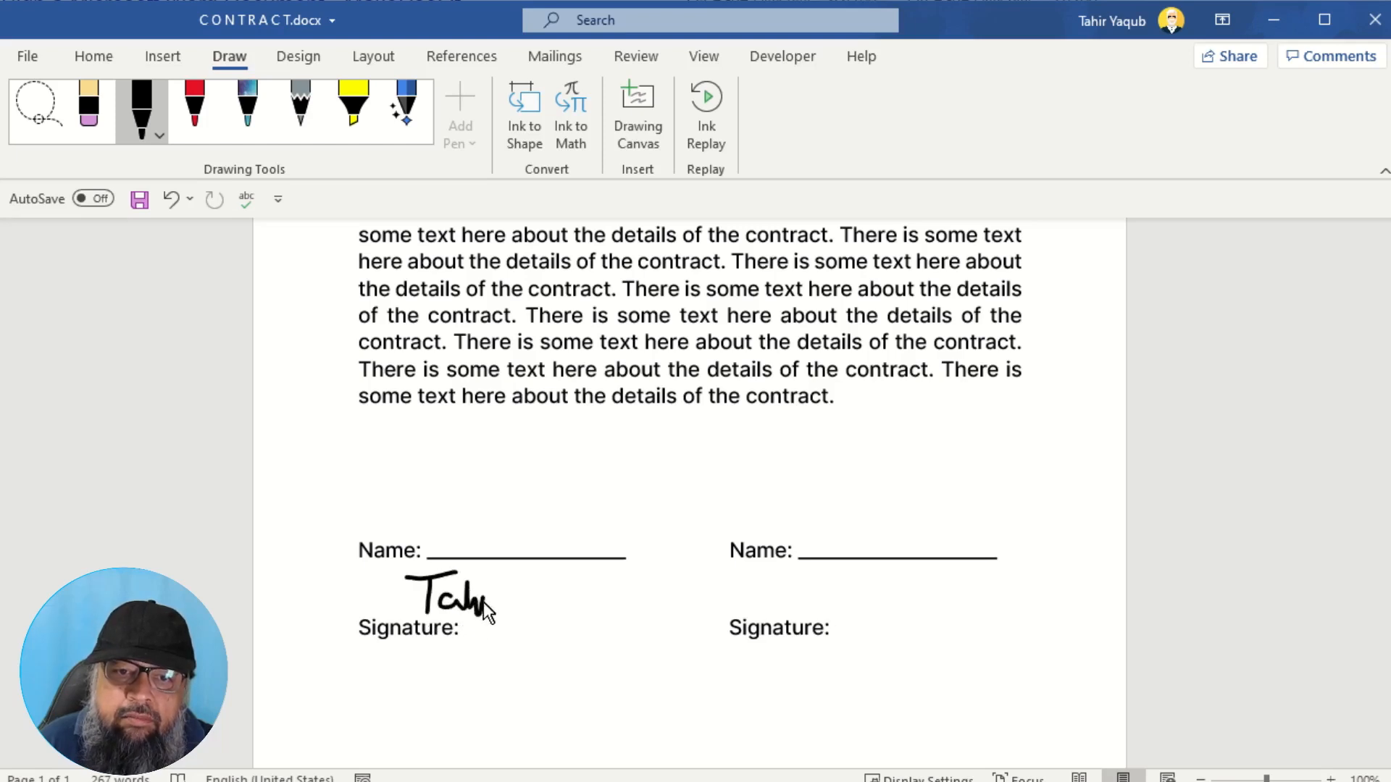
pyautogui.moveTo(483, 612); pyautogui.dragTo(532, 594)
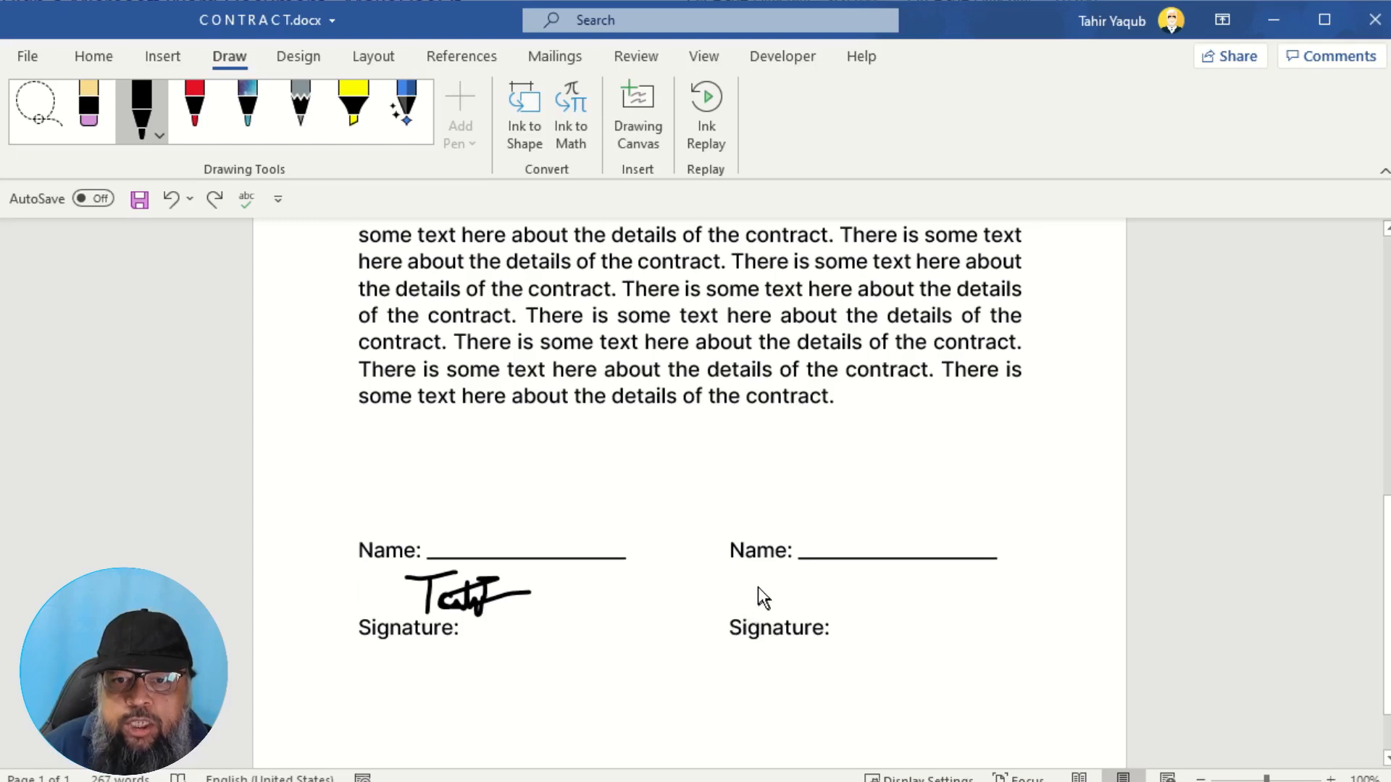
pyautogui.moveTo(755, 596)
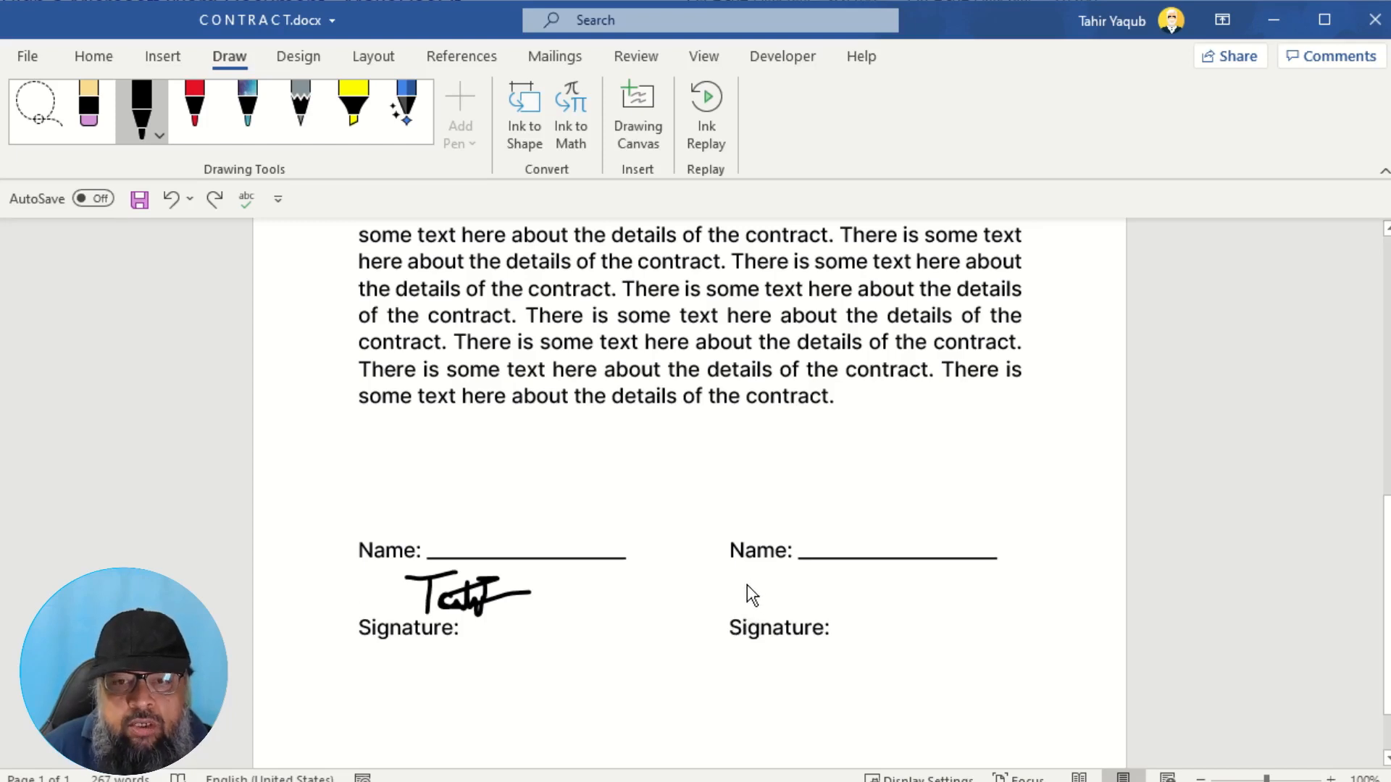
pyautogui.moveTo(759, 590)
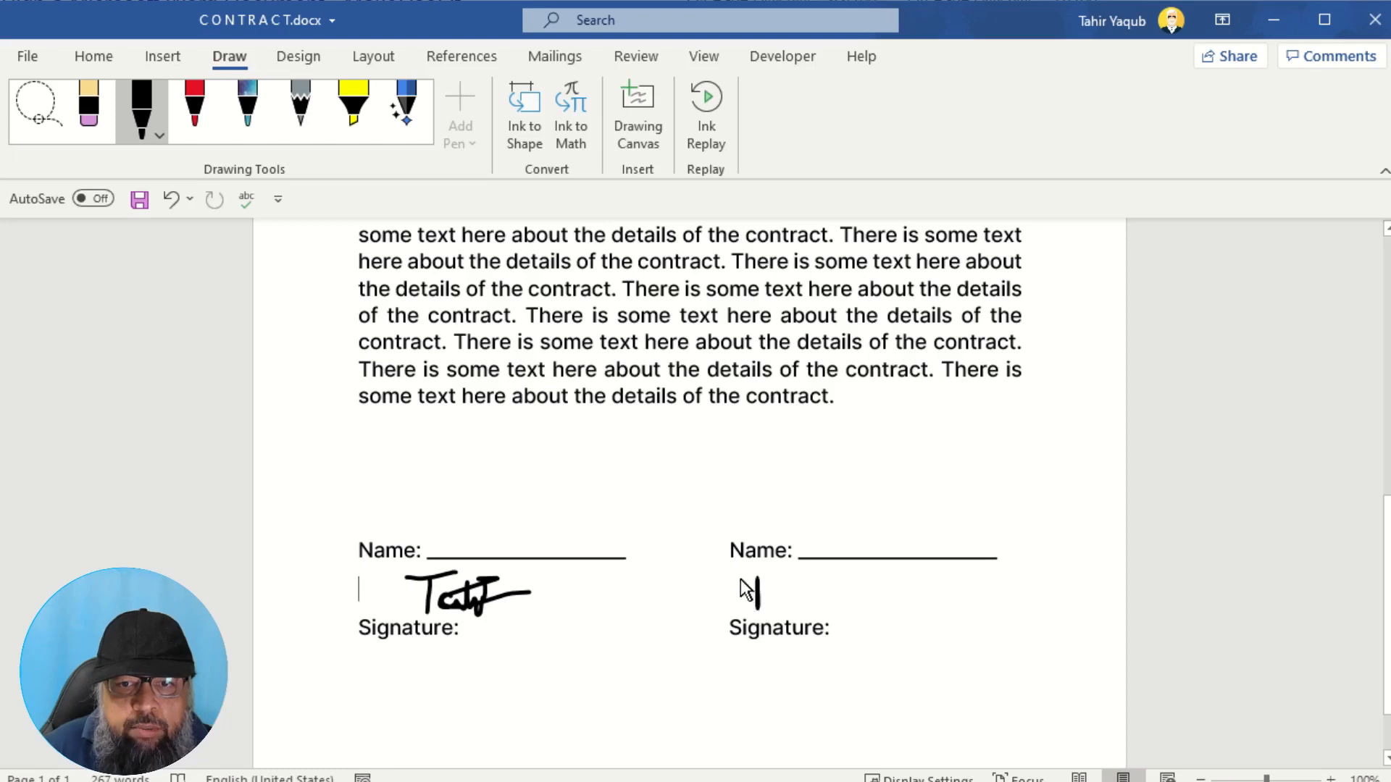
# Step: Draw an ink signature above the right Signature label
pyautogui.moveTo(727, 594); pyautogui.dragTo(789, 603)
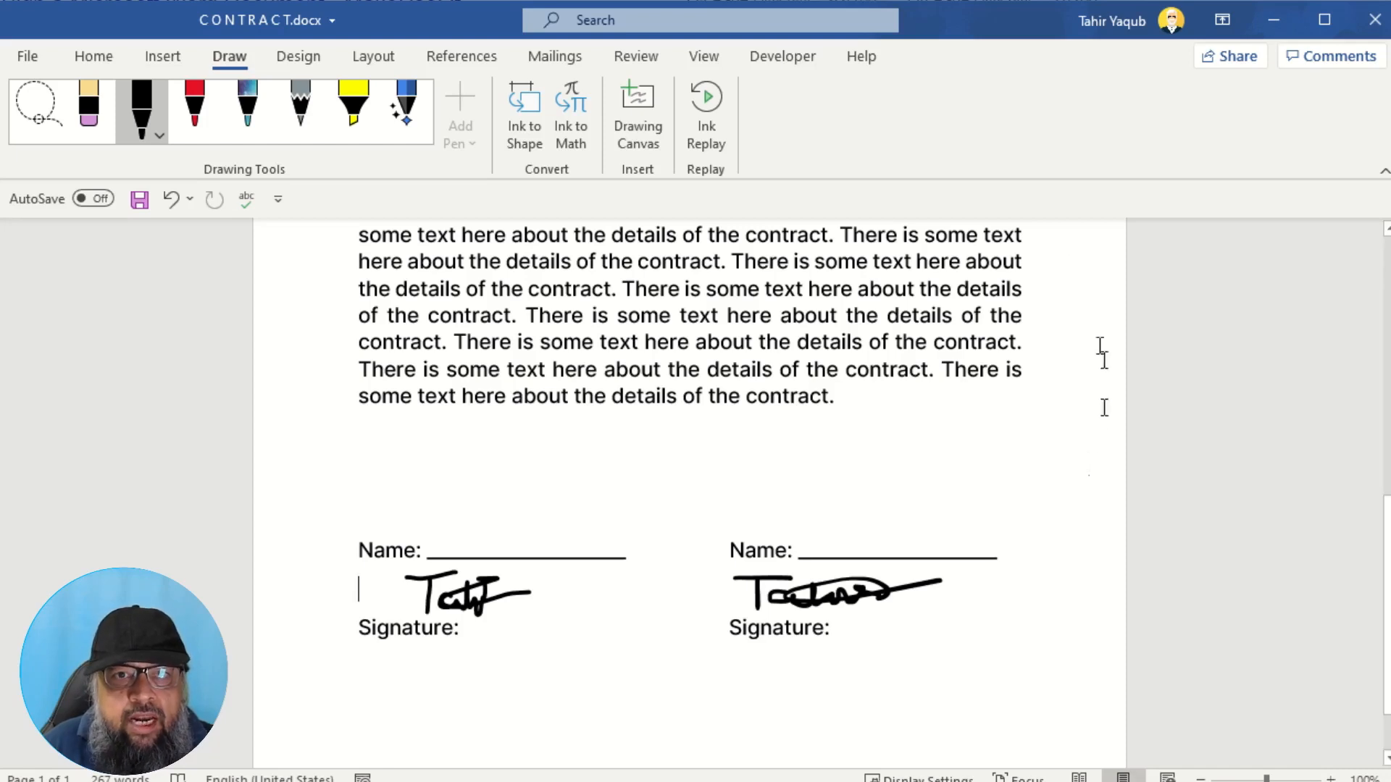
pyautogui.moveTo(1111, 75)
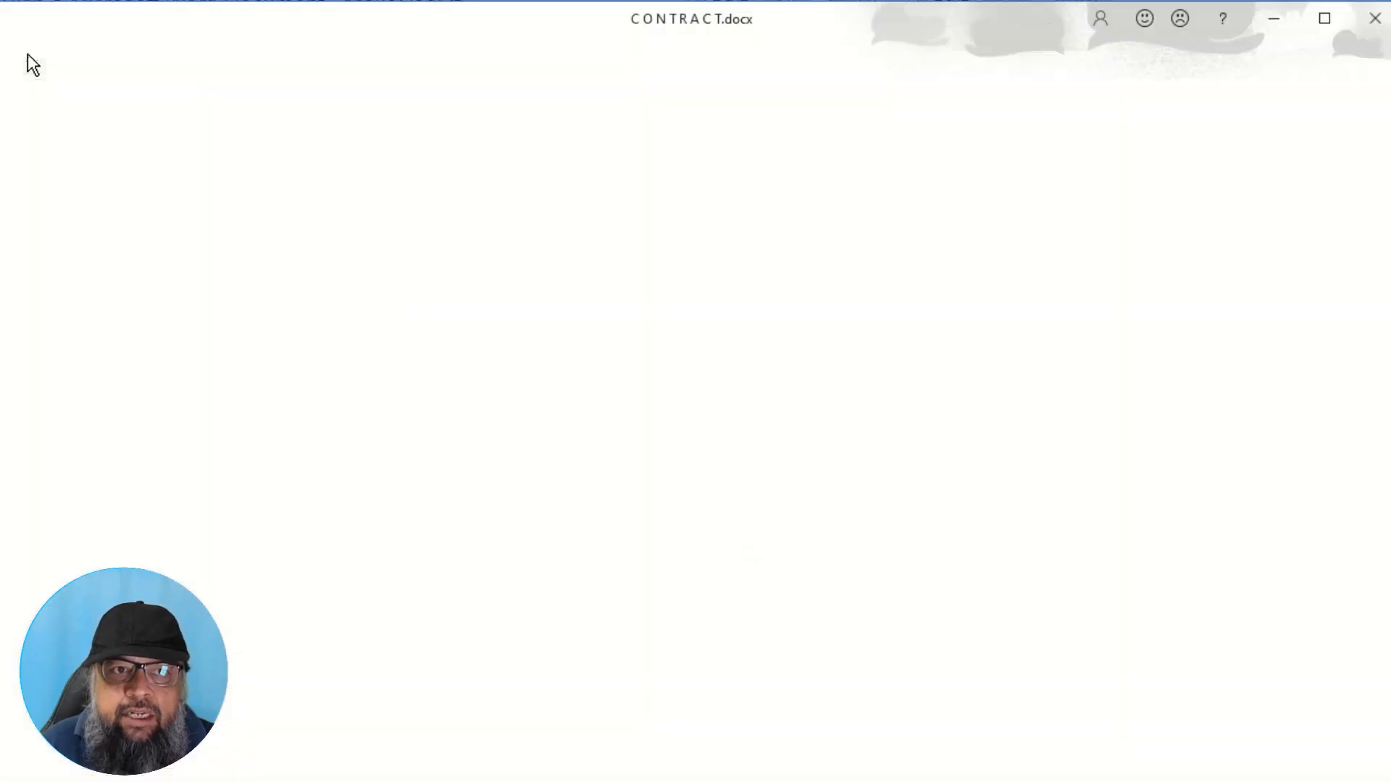
# Step: Save a PDF (*.pdf) copy of the signed contract and open it in Acrobat Reader
pyautogui.click(60, 353)
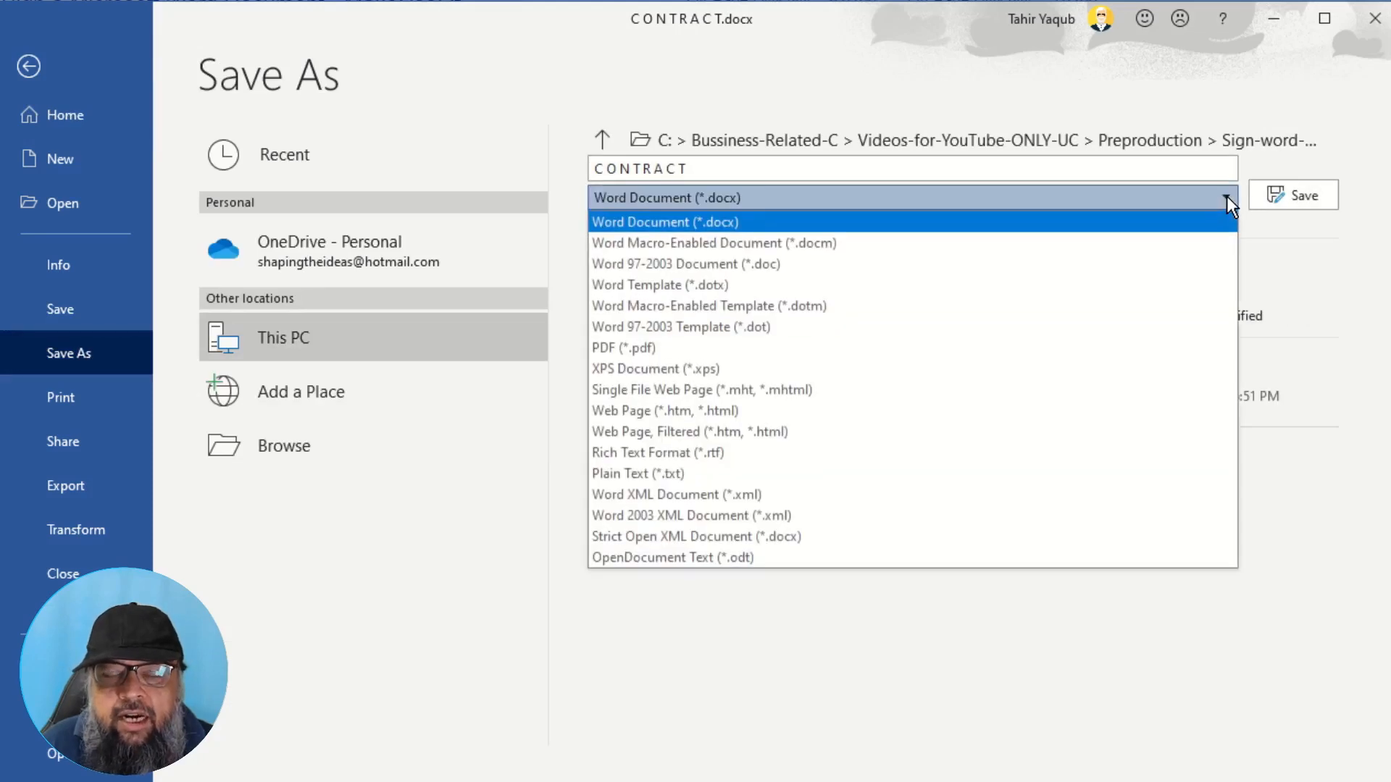
pyautogui.click(624, 347)
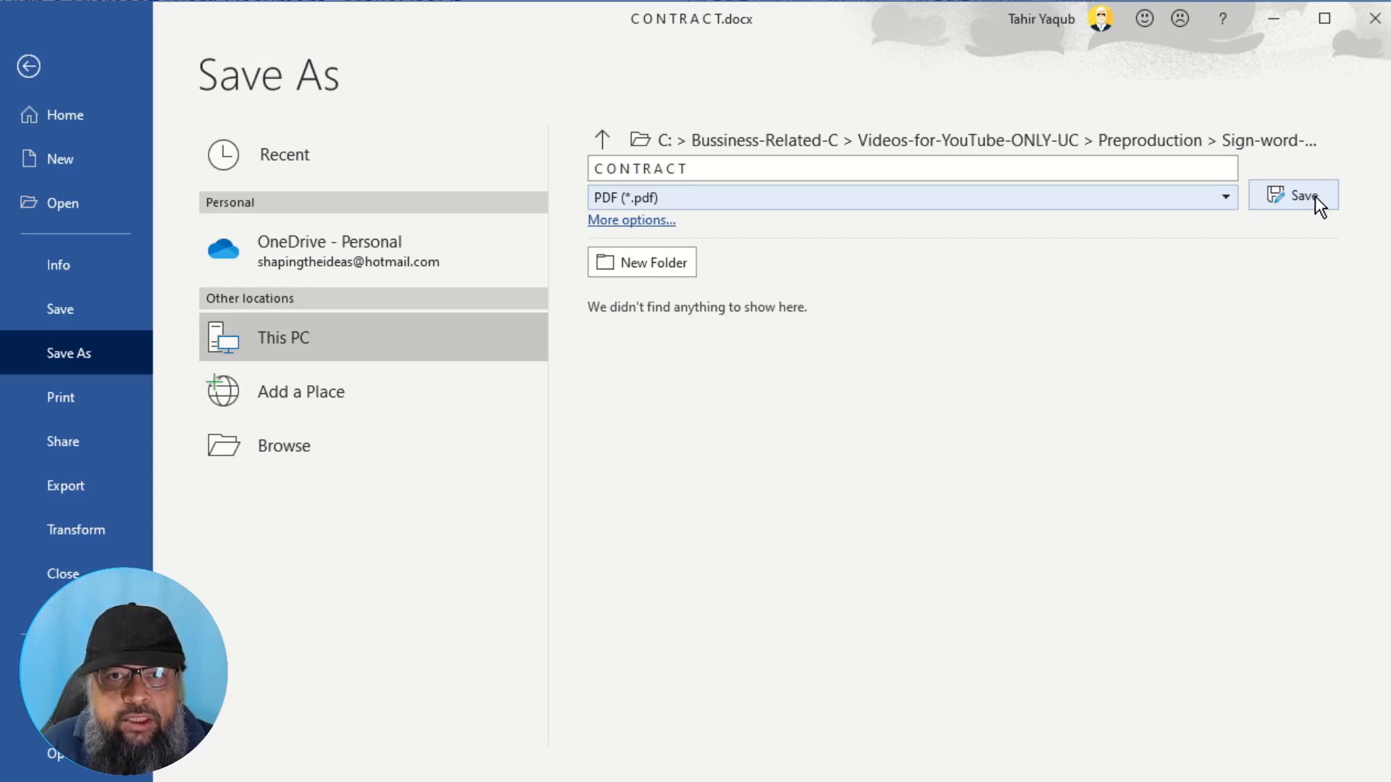
pyautogui.click(1293, 195)
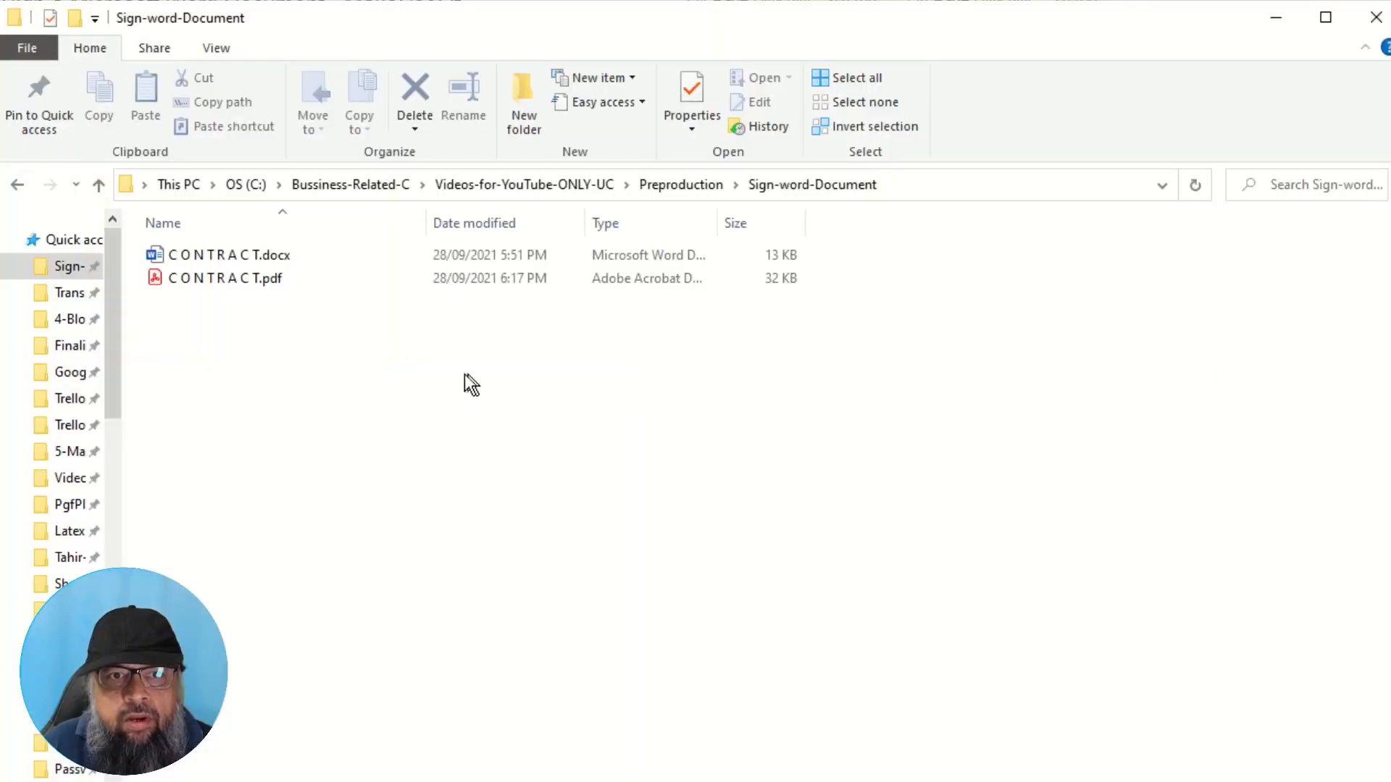
pyautogui.click(225, 278)
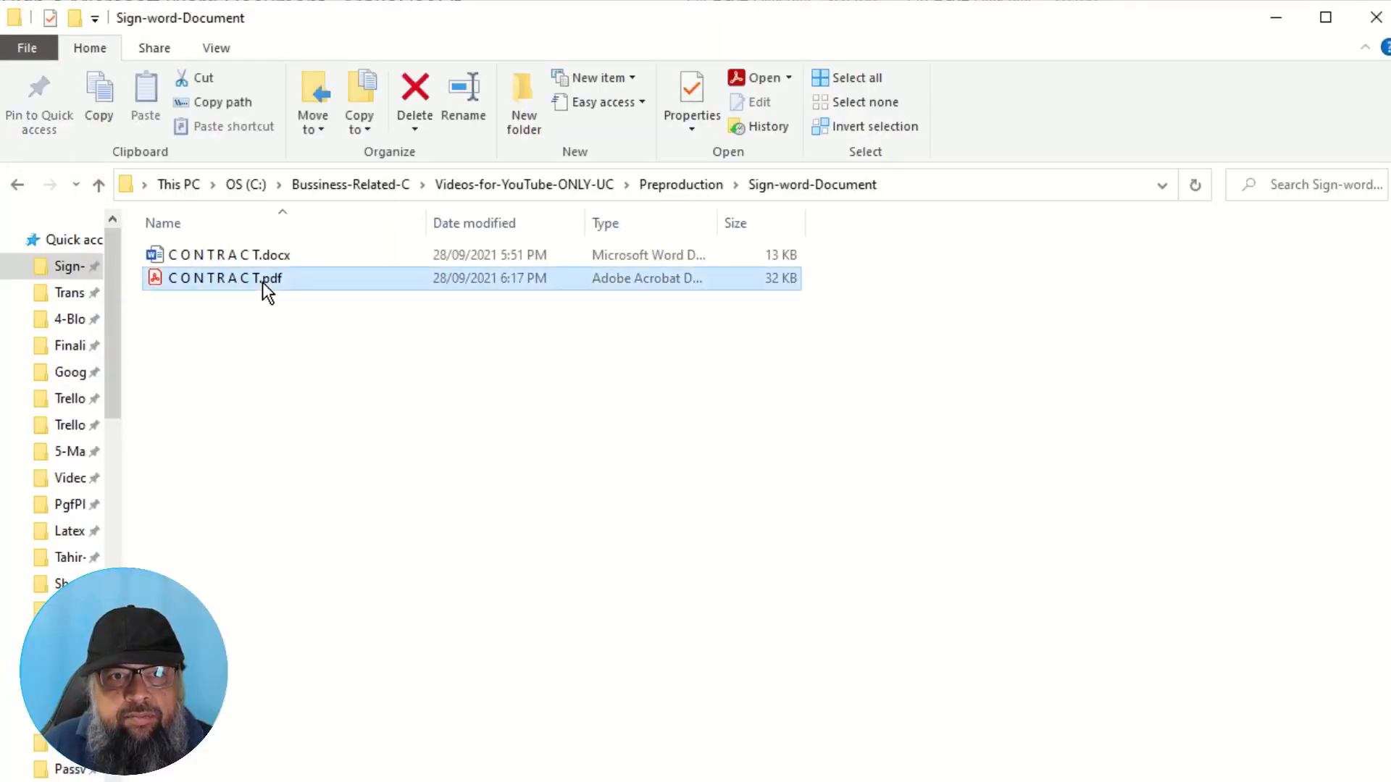
pyautogui.doubleClick(225, 277)
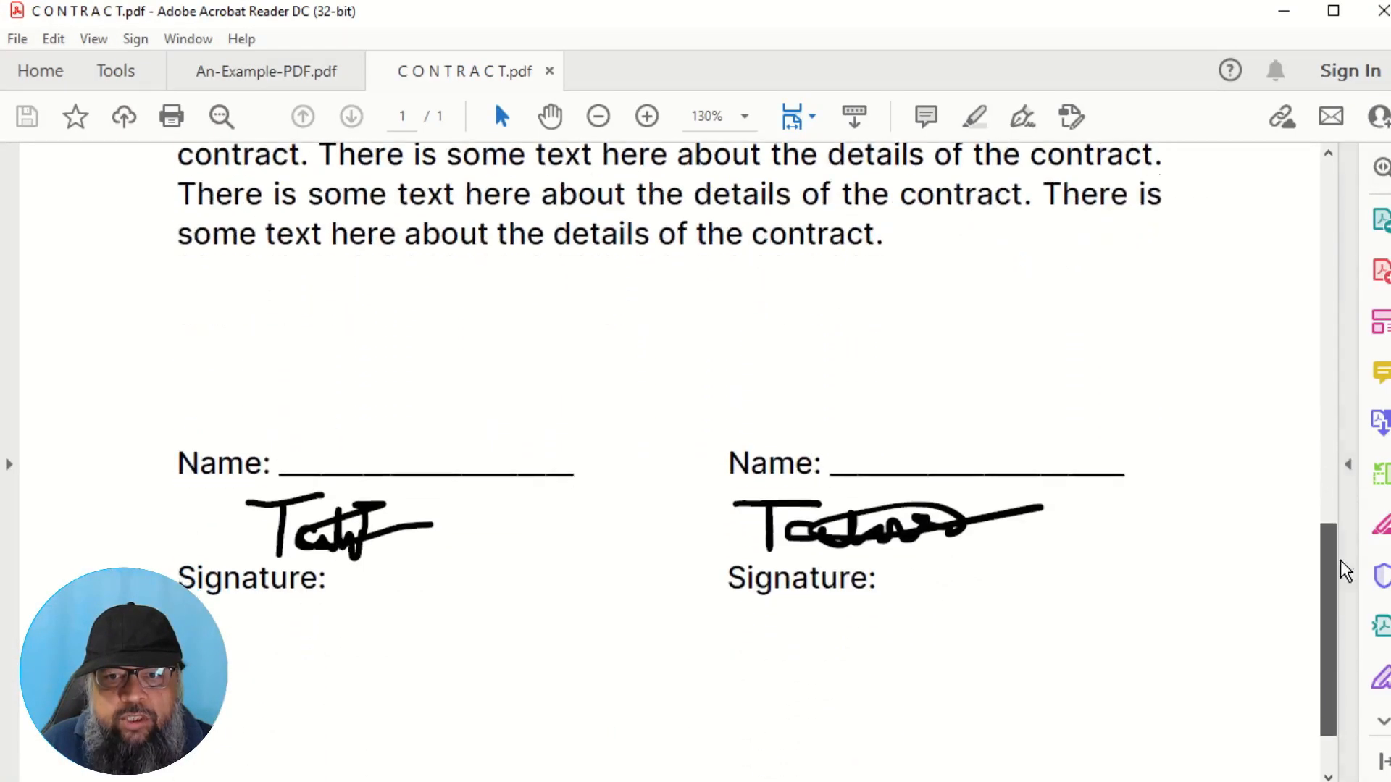